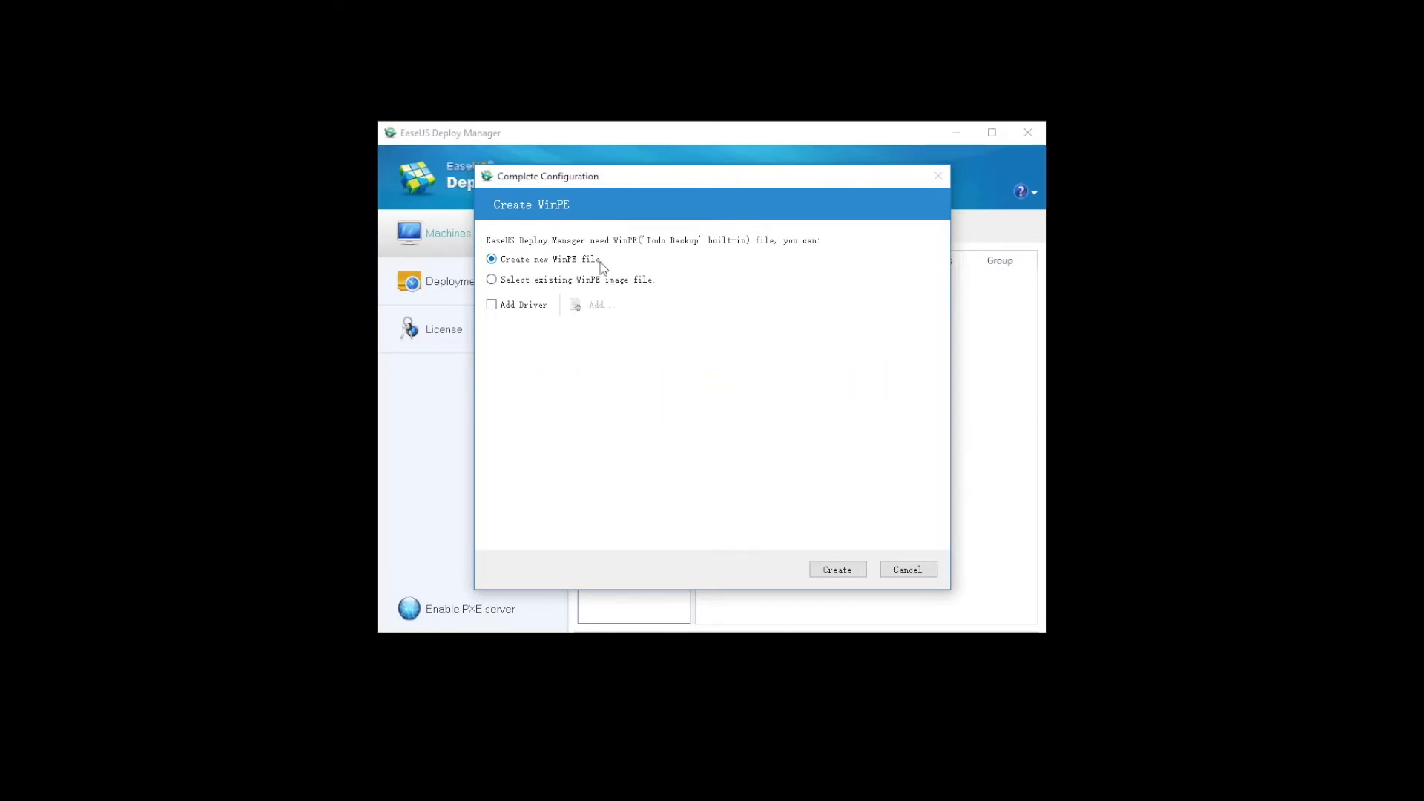
mouse_move(727, 379)
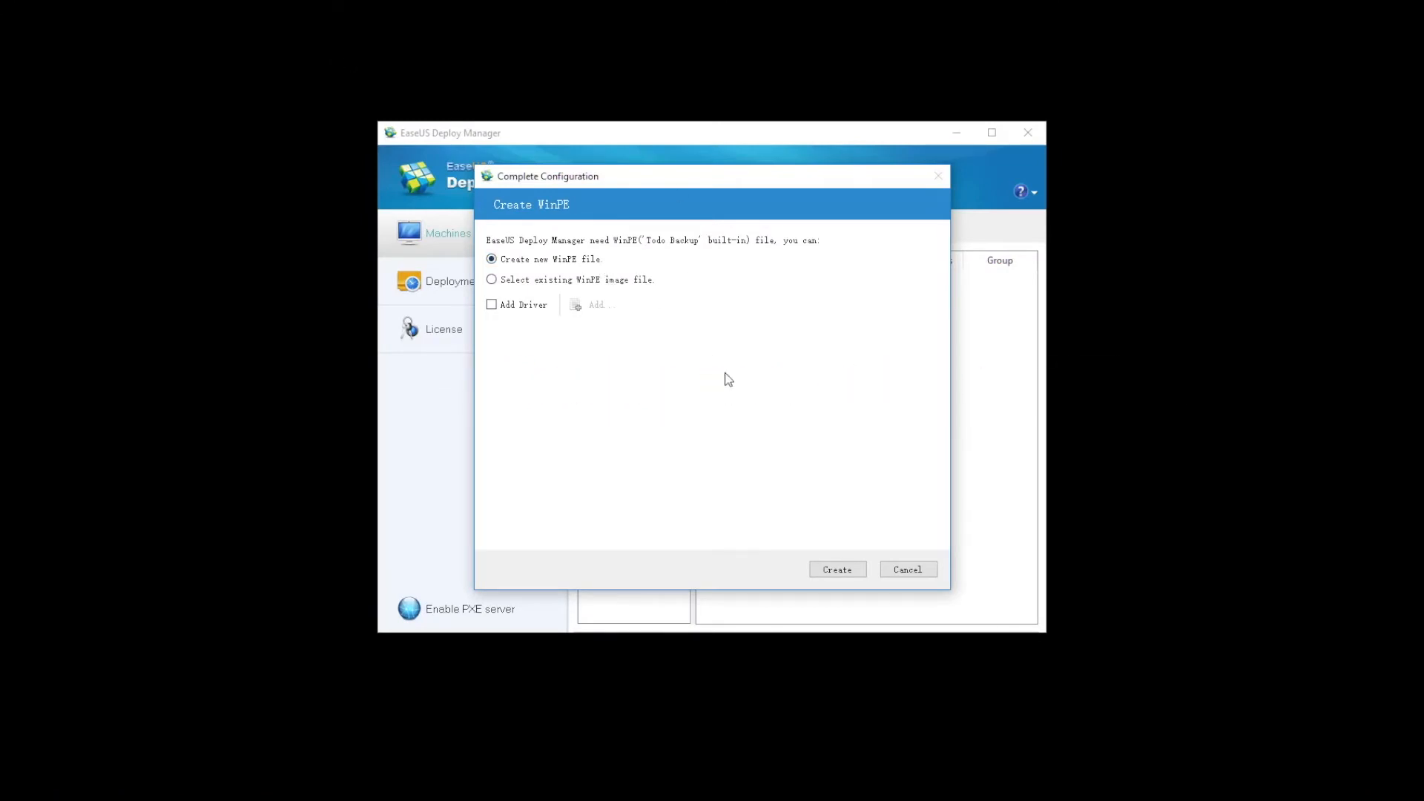
Create the new WinPE ISO and finish once it succeeds.
click(835, 570)
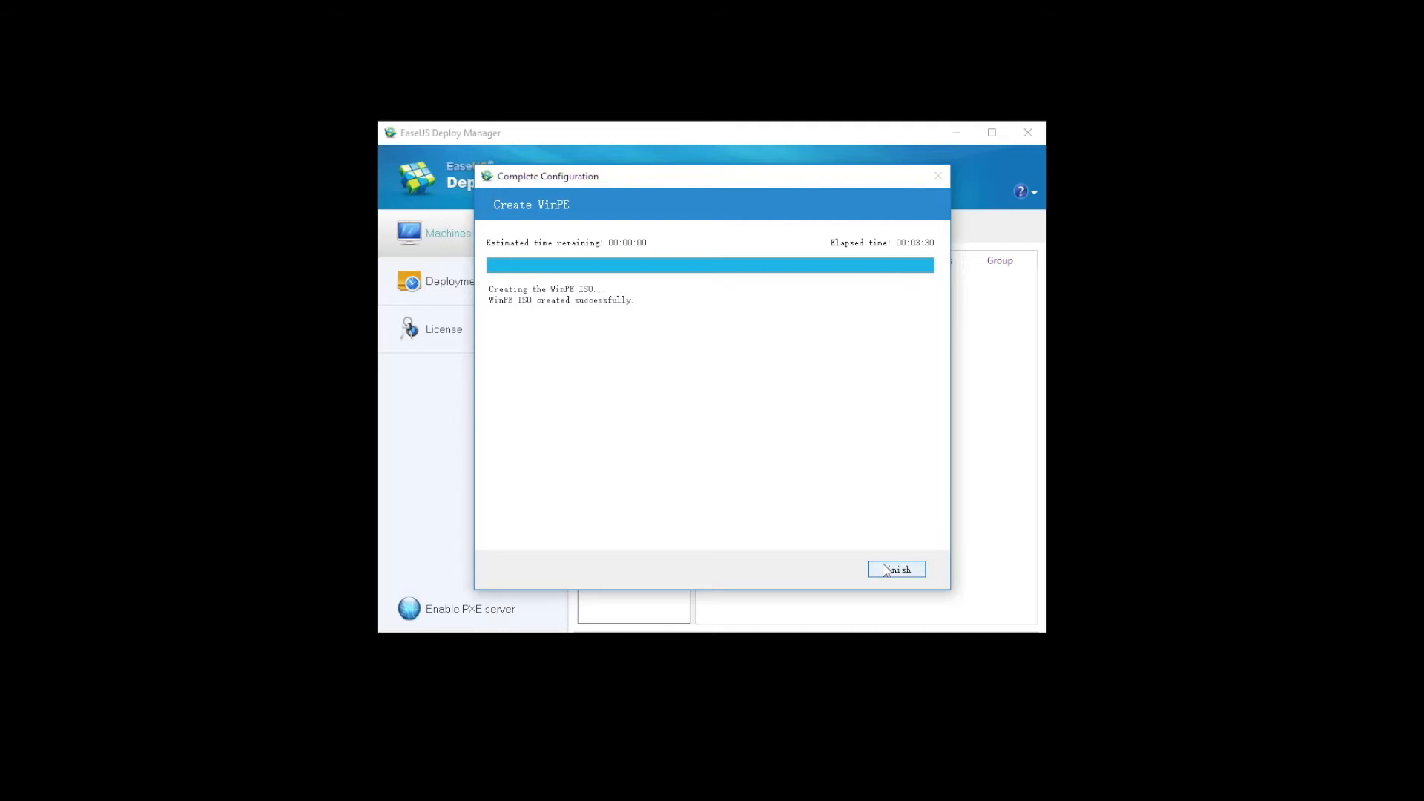
click(896, 570)
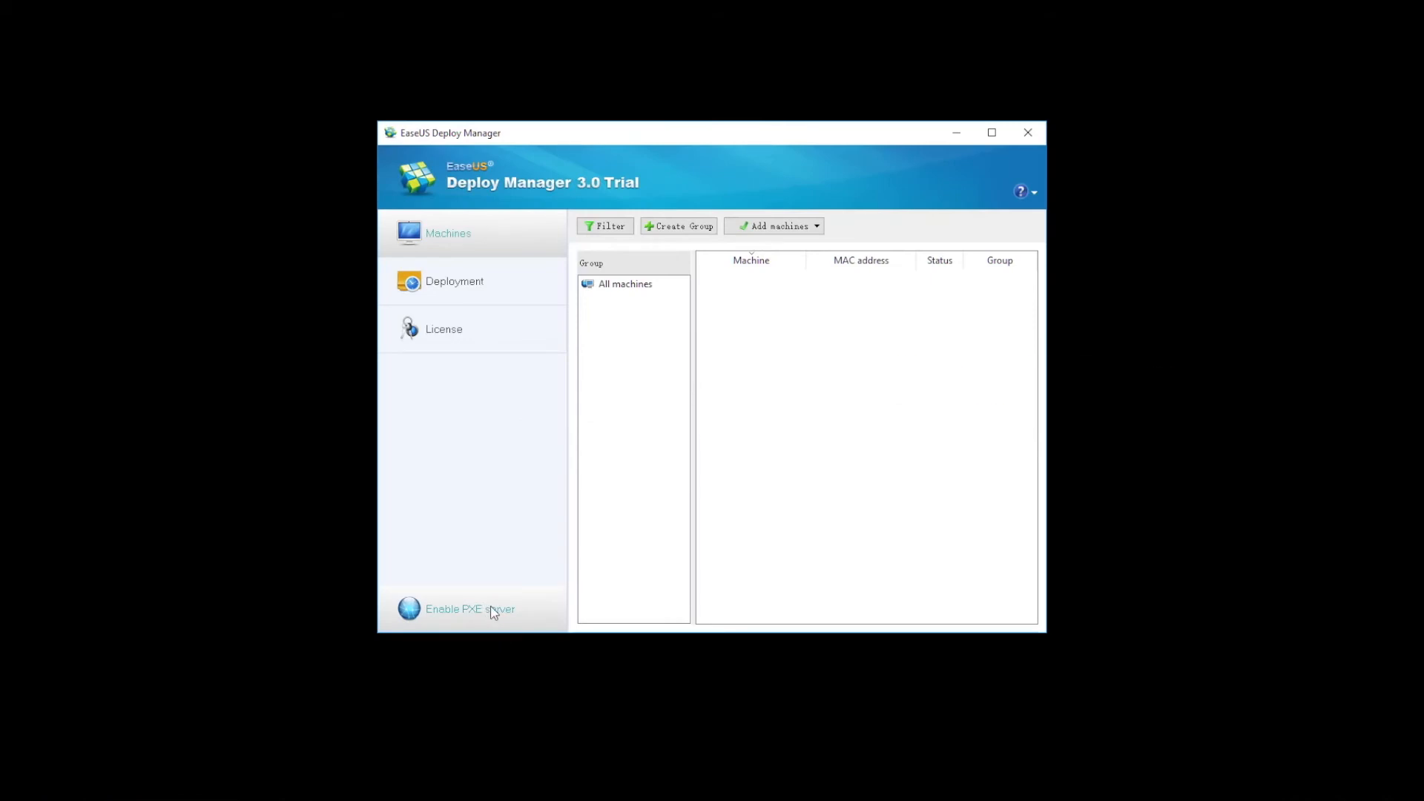
Enable the PXE server from the left pane.
click(470, 608)
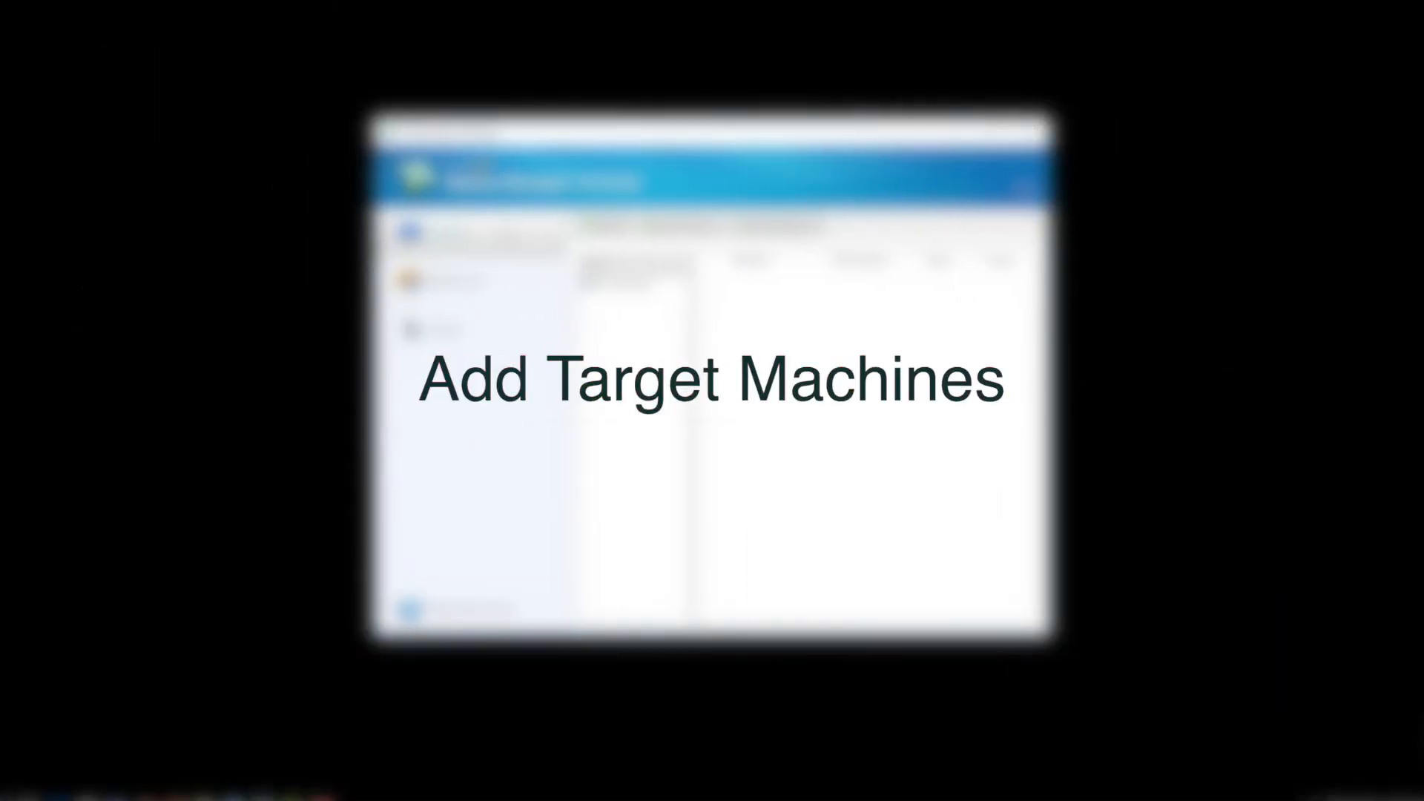
Add the target machine Heath by its MAC address.
click(773, 226)
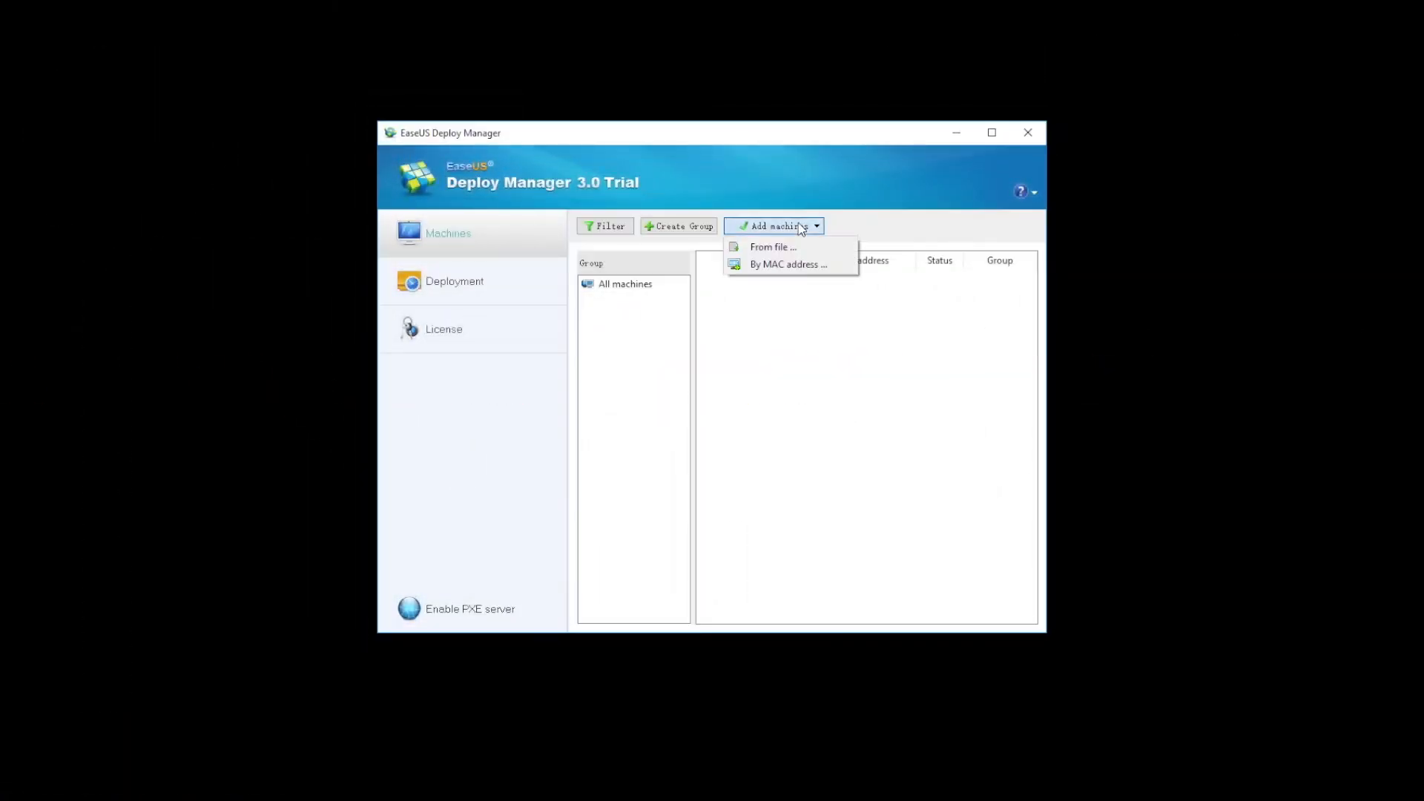
mouse_move(787, 264)
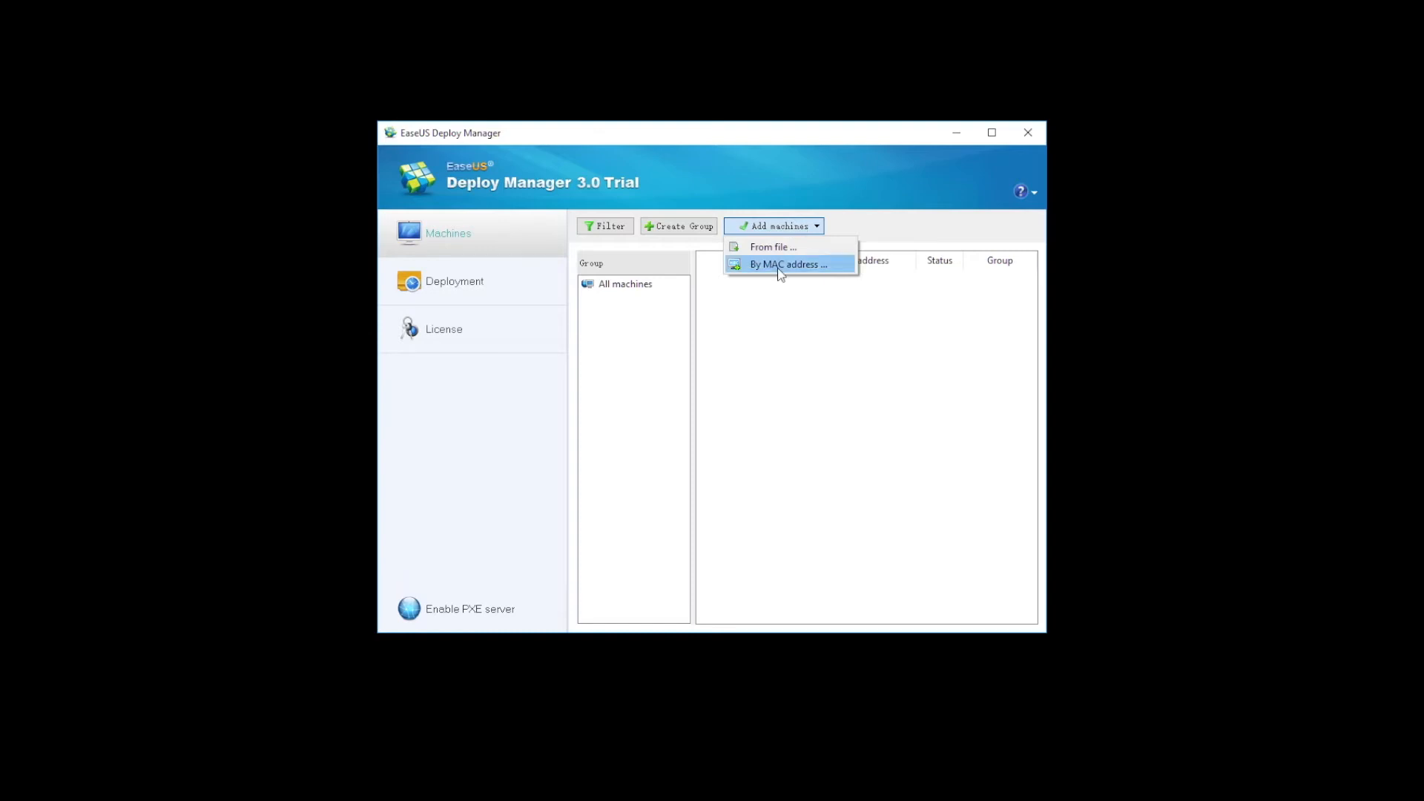
click(788, 264)
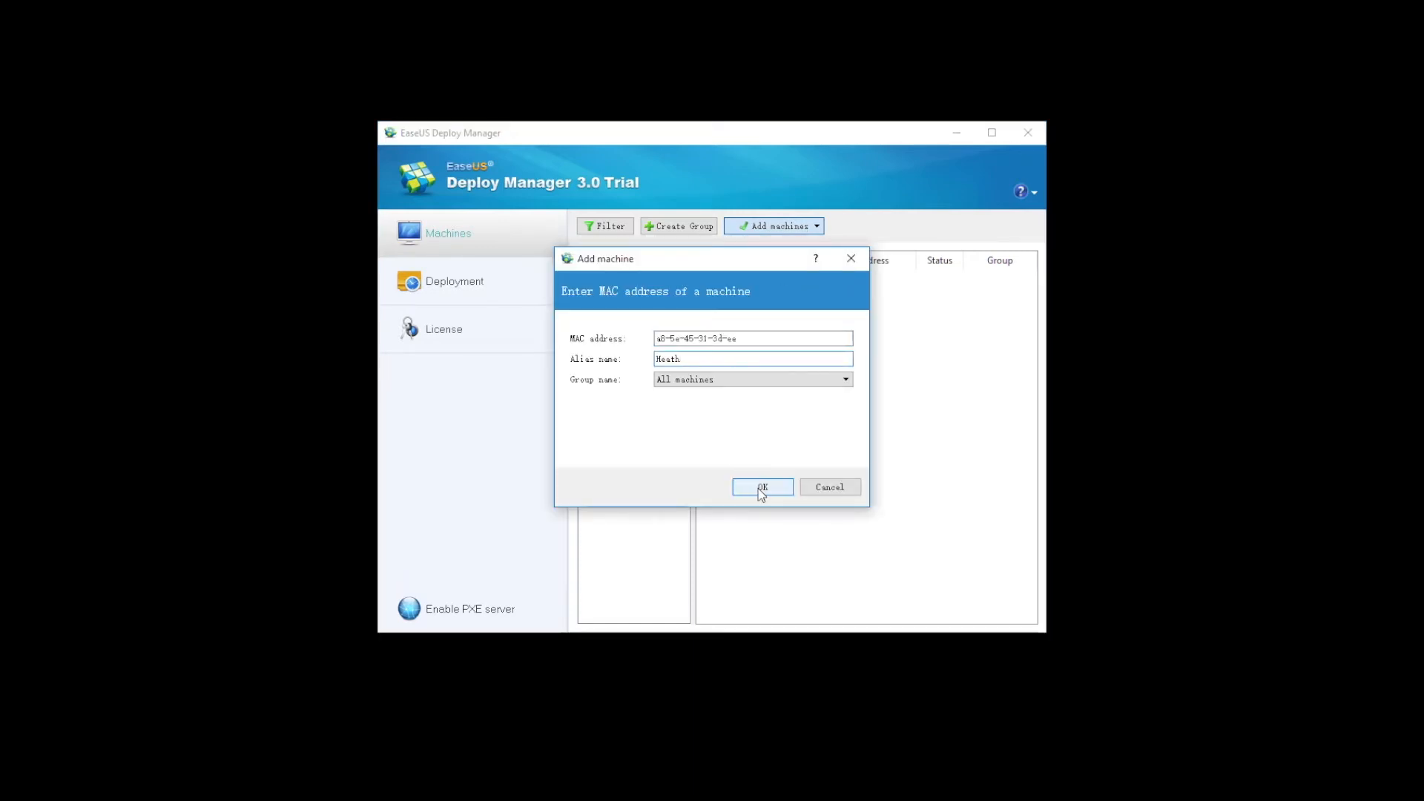
click(762, 487)
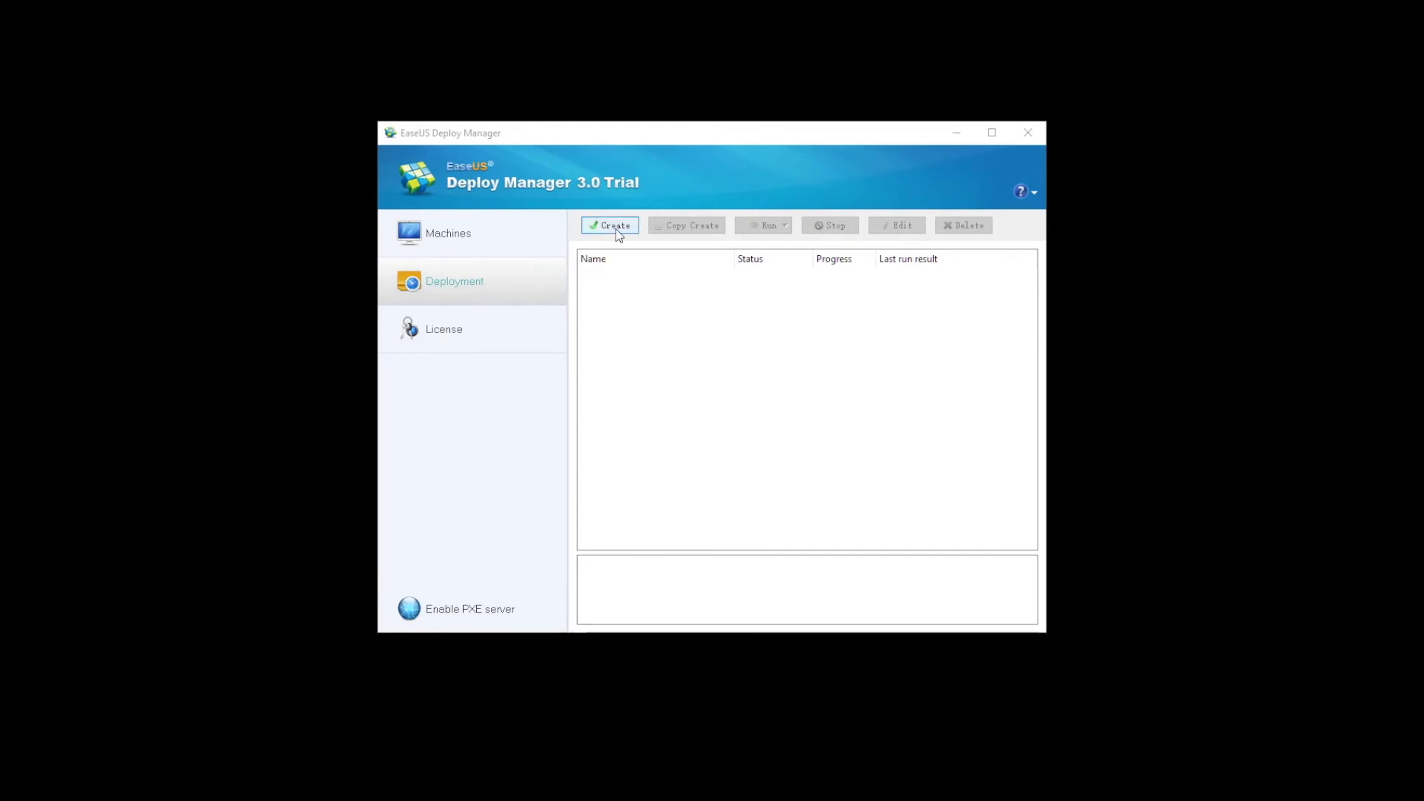
Create a new deploy task targeting Zack from the machine list and proceed to image selection.
click(610, 225)
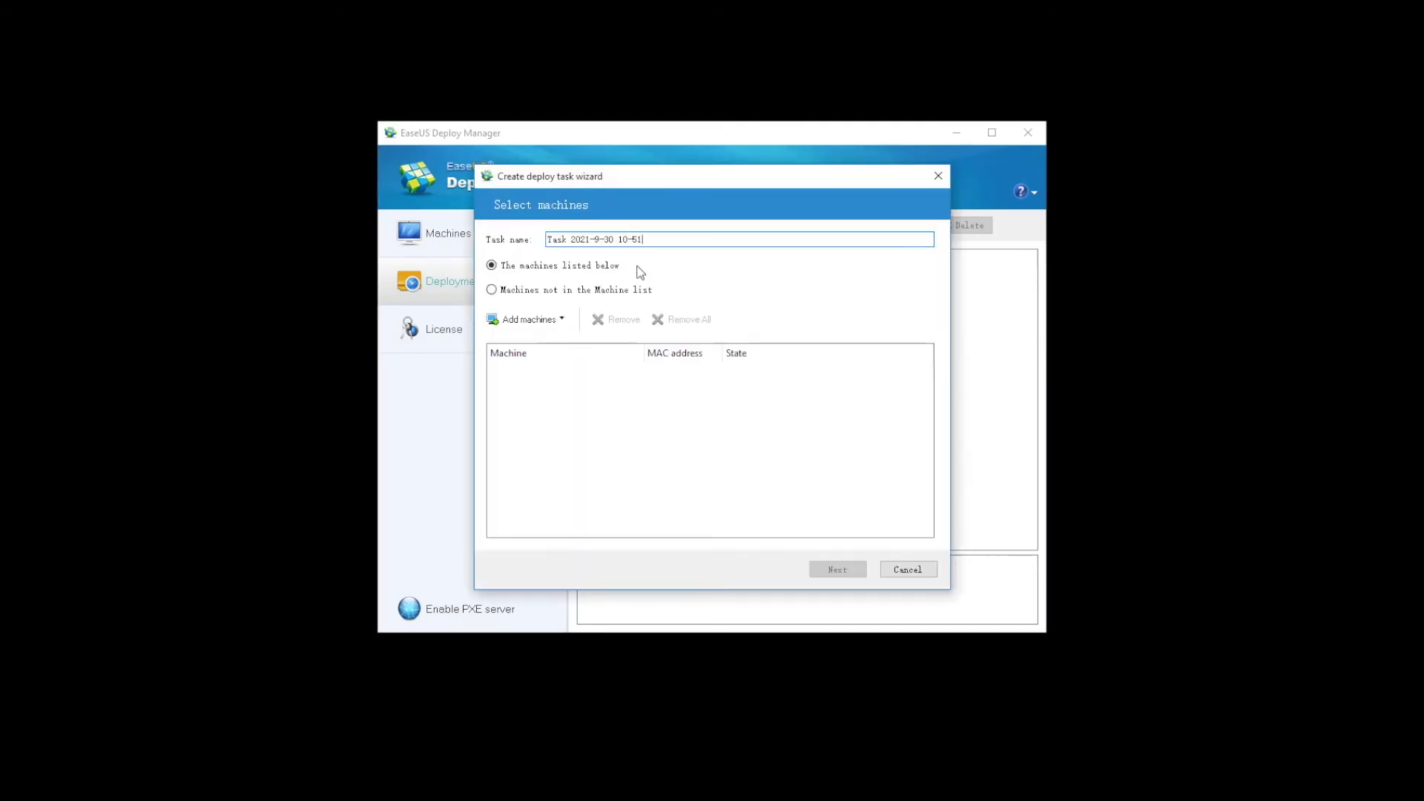
click(530, 319)
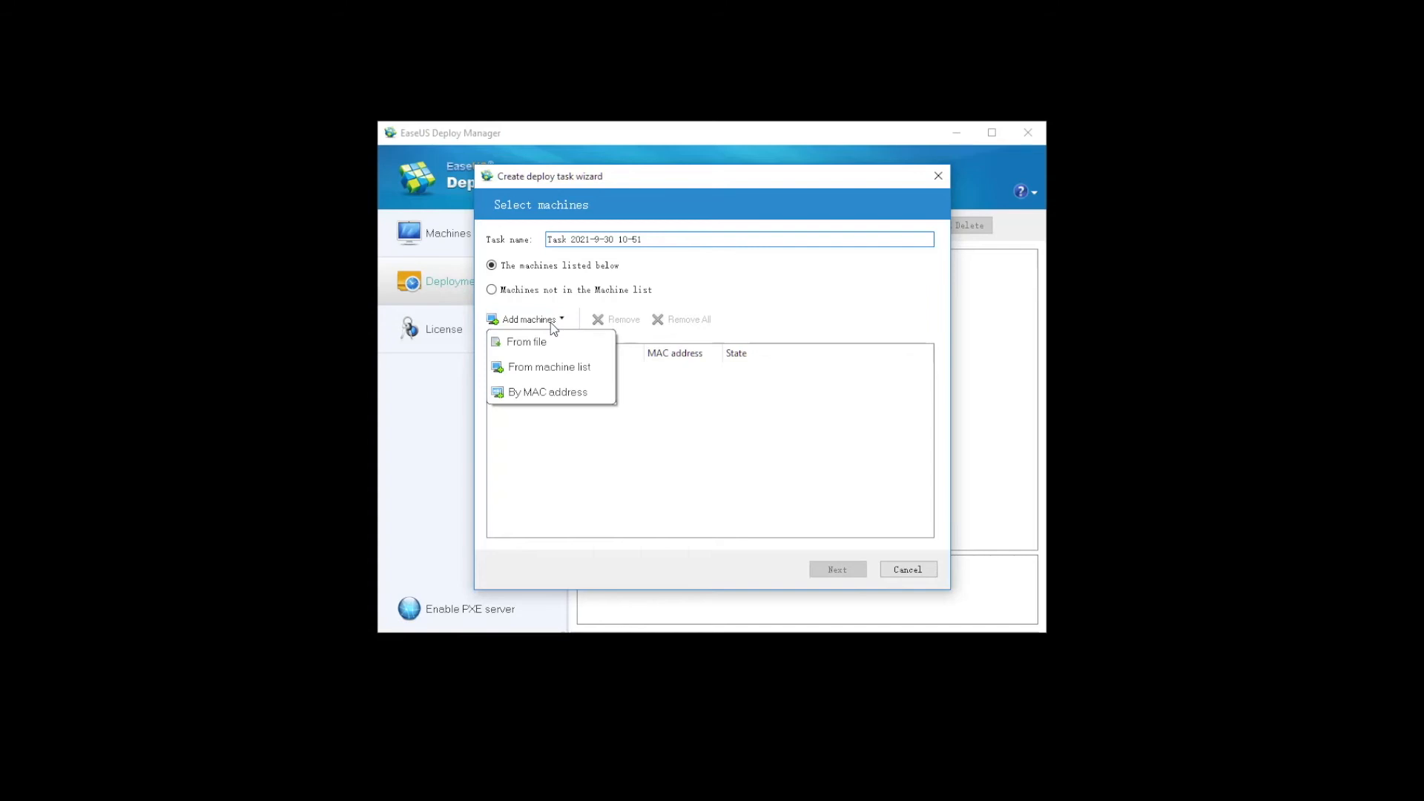
click(549, 367)
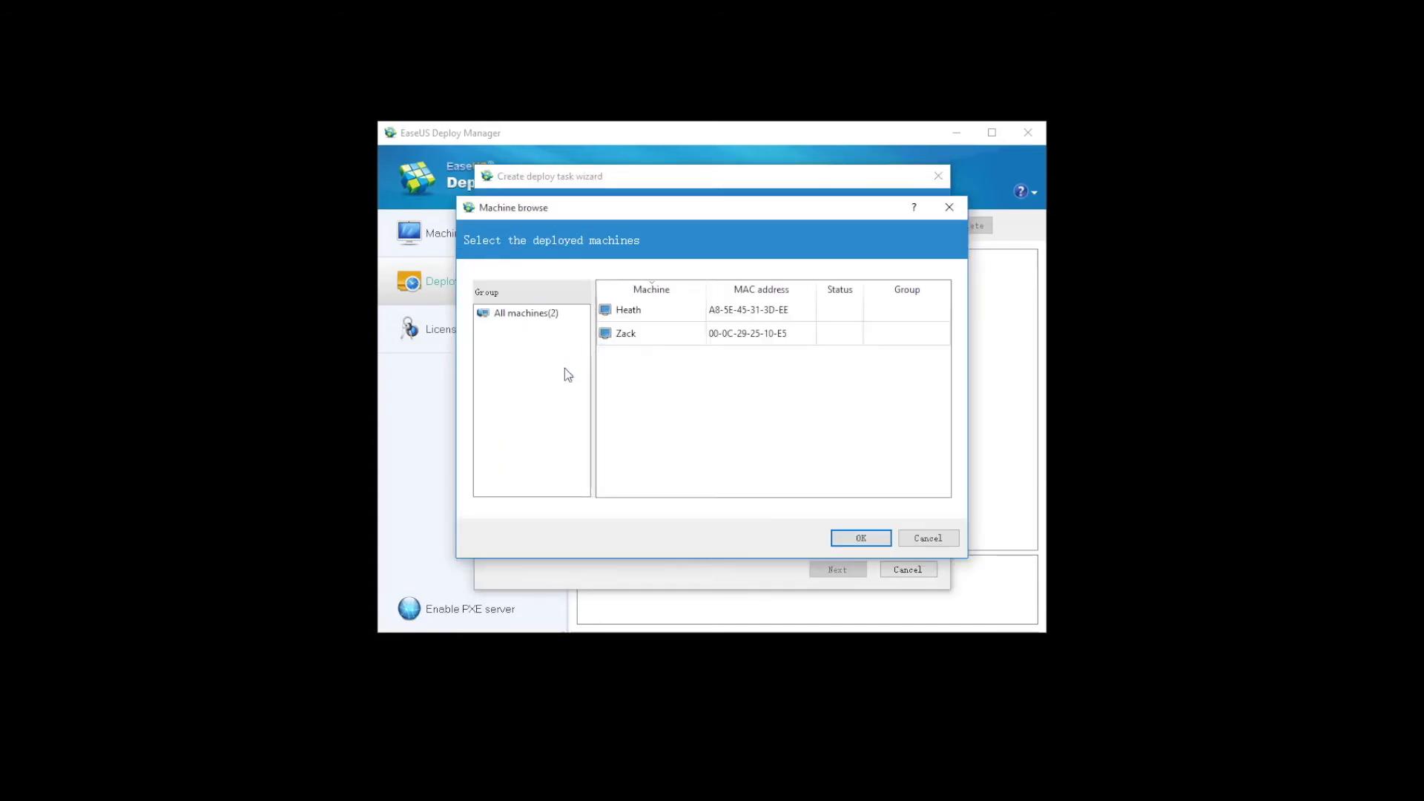
click(624, 332)
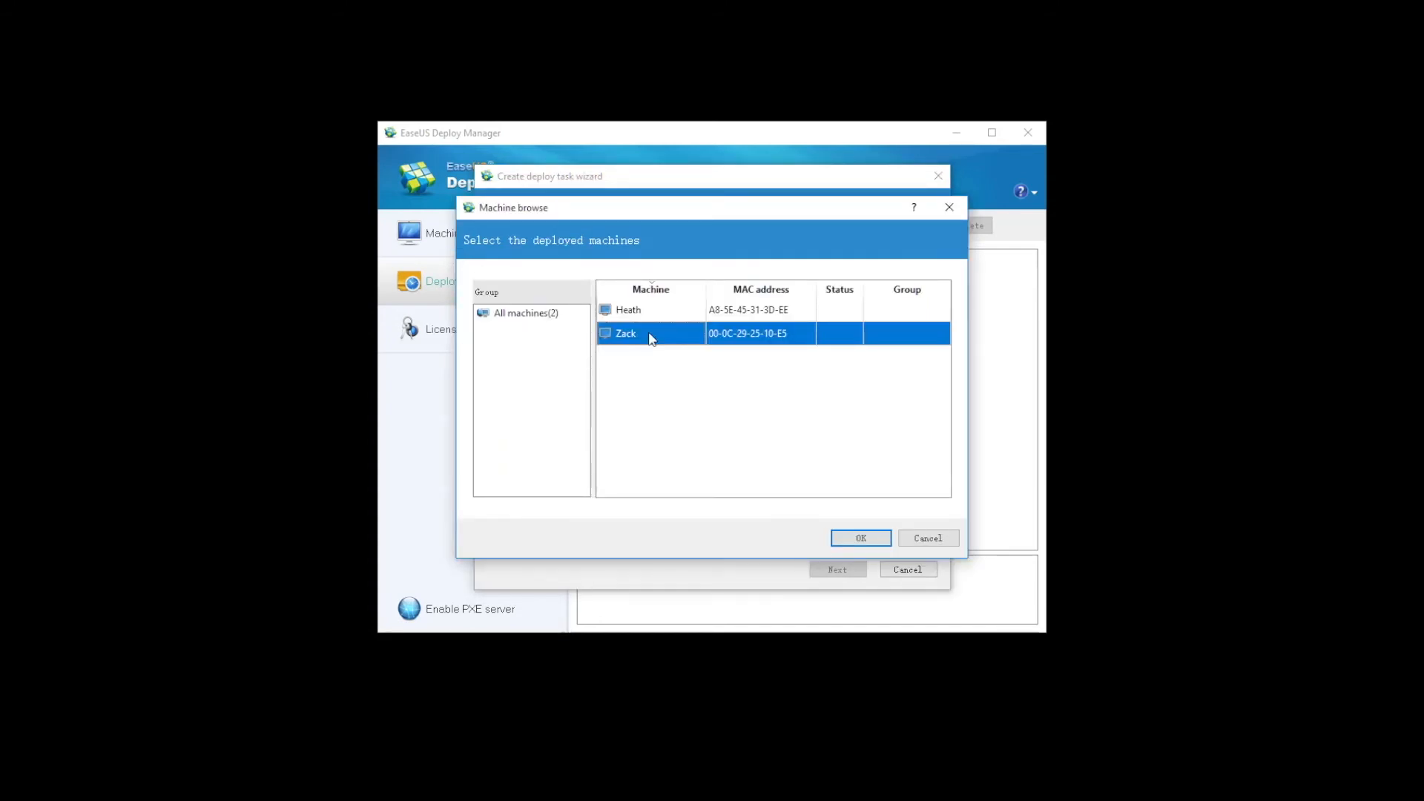
click(859, 537)
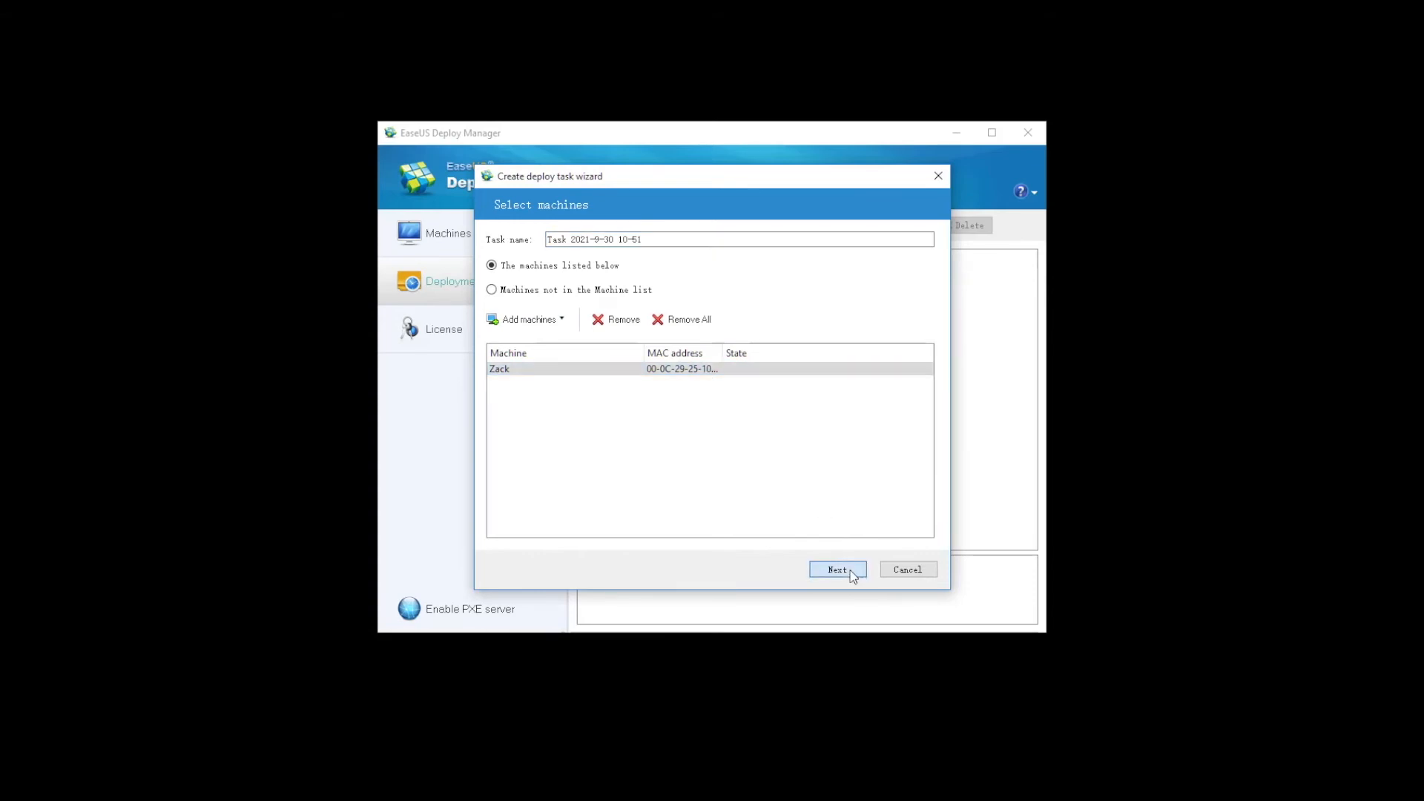
click(835, 569)
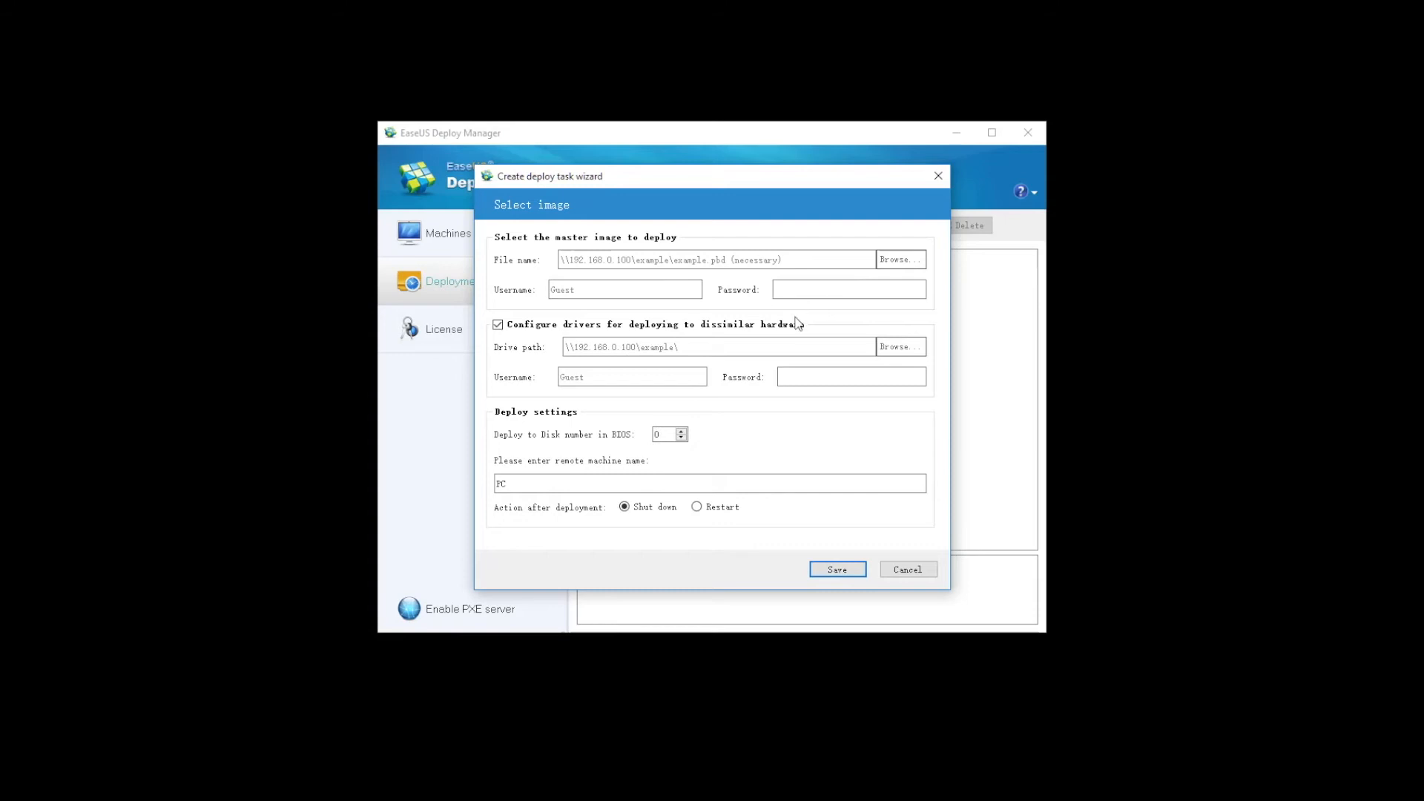
mouse_move(821, 338)
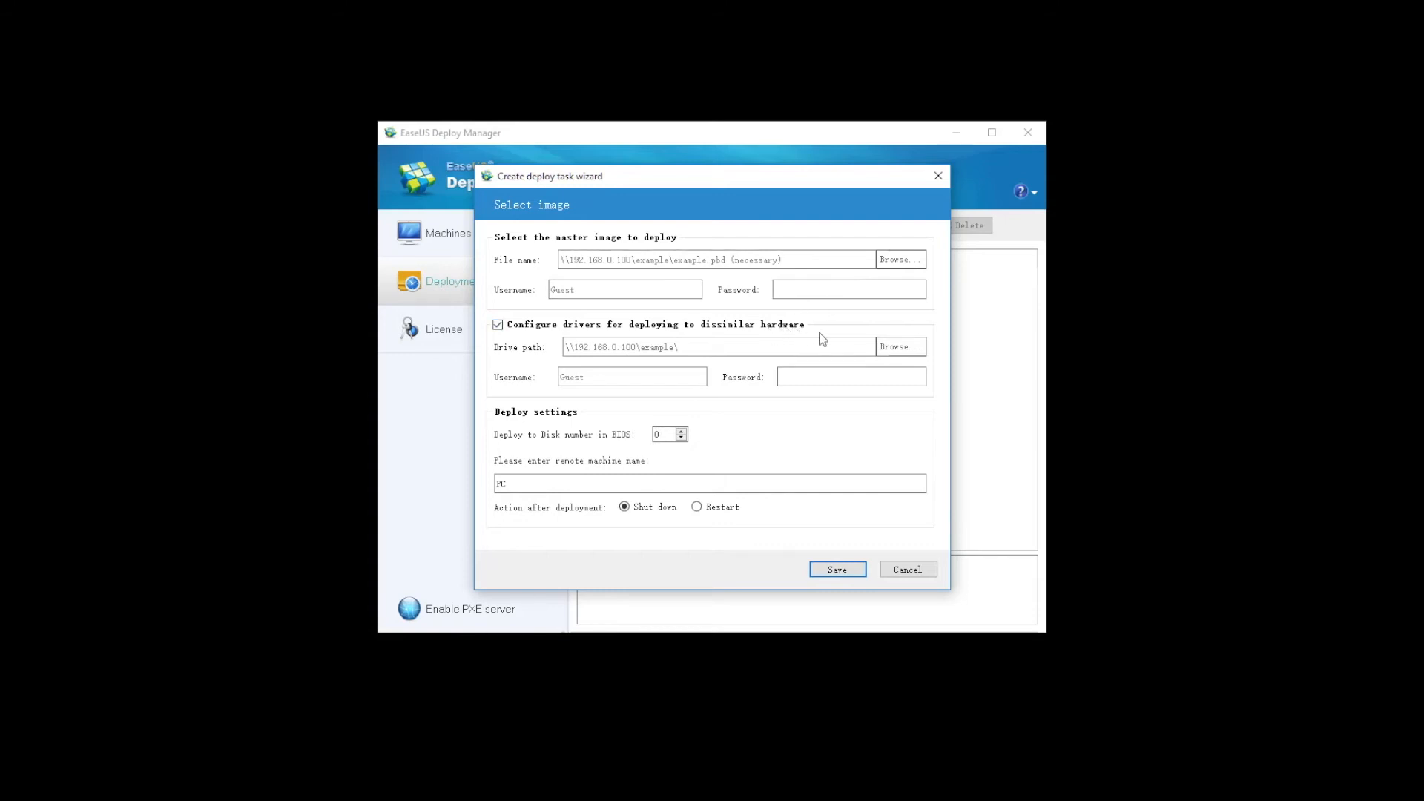
mouse_move(668, 366)
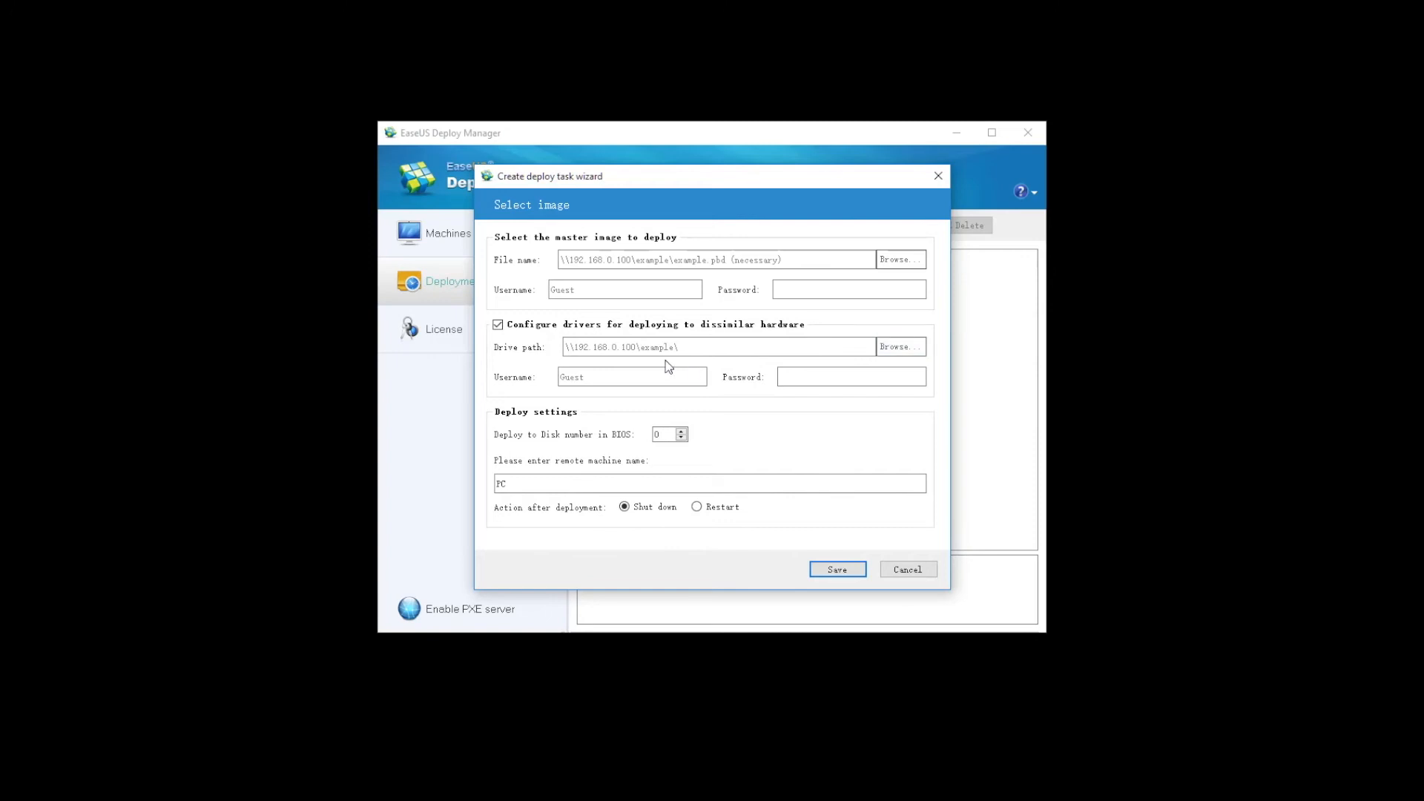
Fill in the driver share password and save the task imaging disk 0 with shut-down afterward.
click(849, 376)
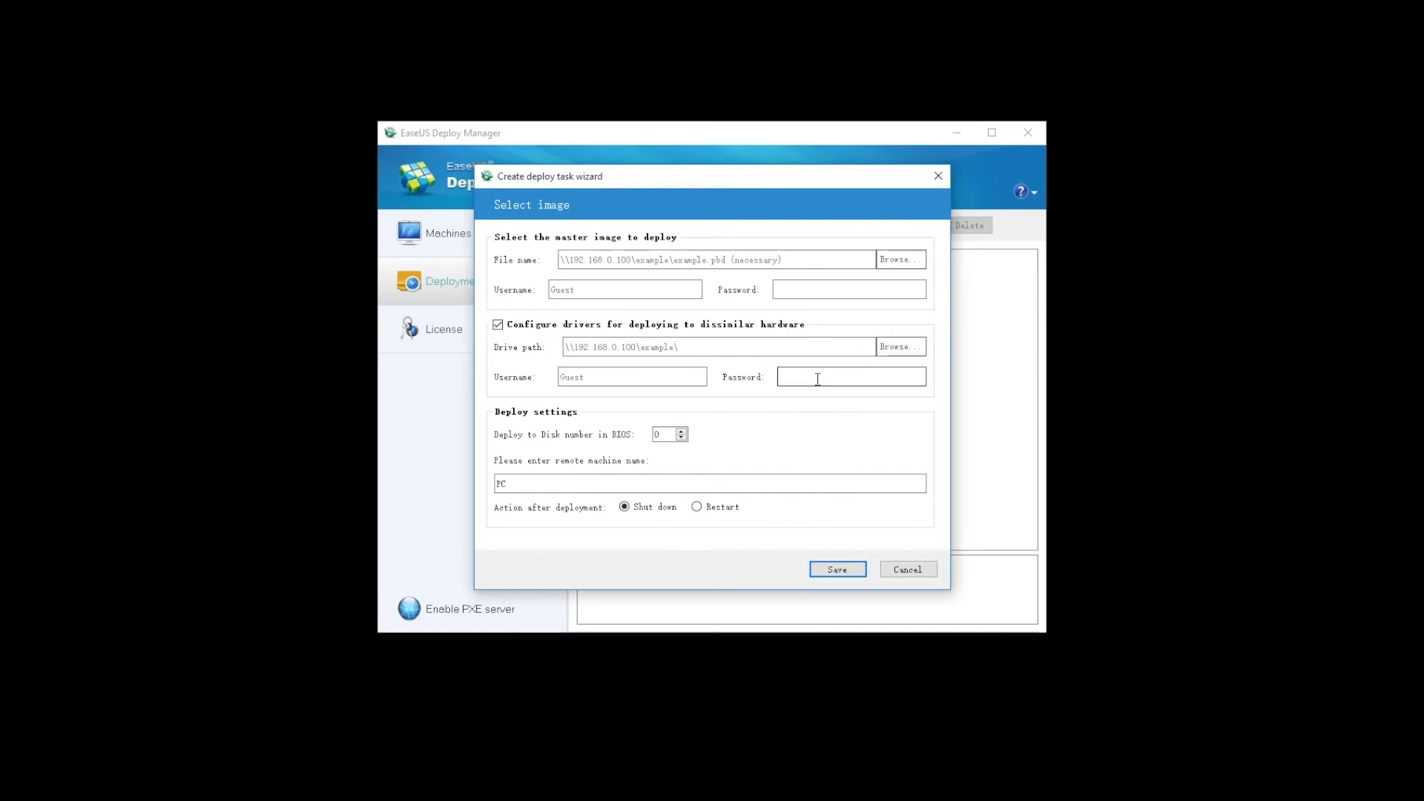
mouse_move(788, 410)
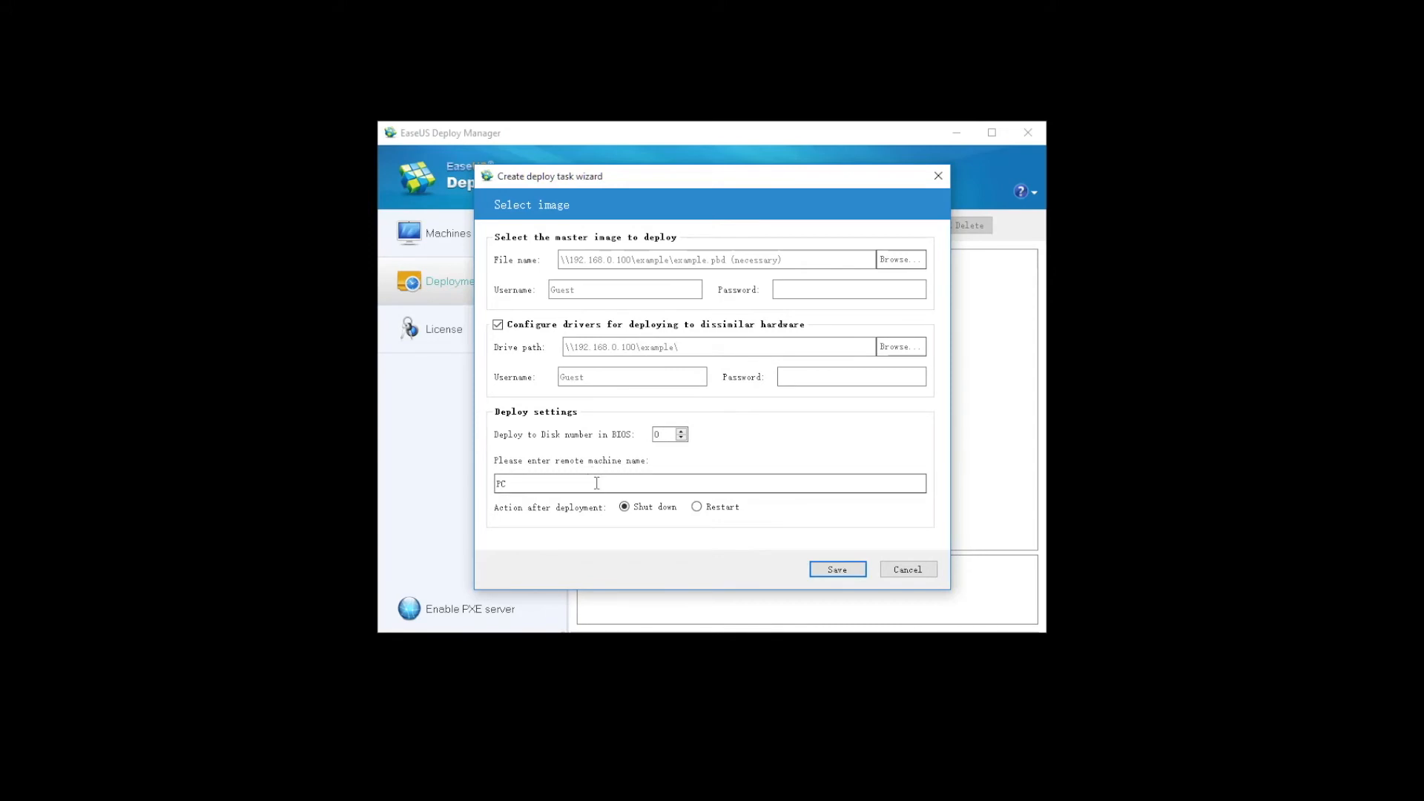
click(835, 570)
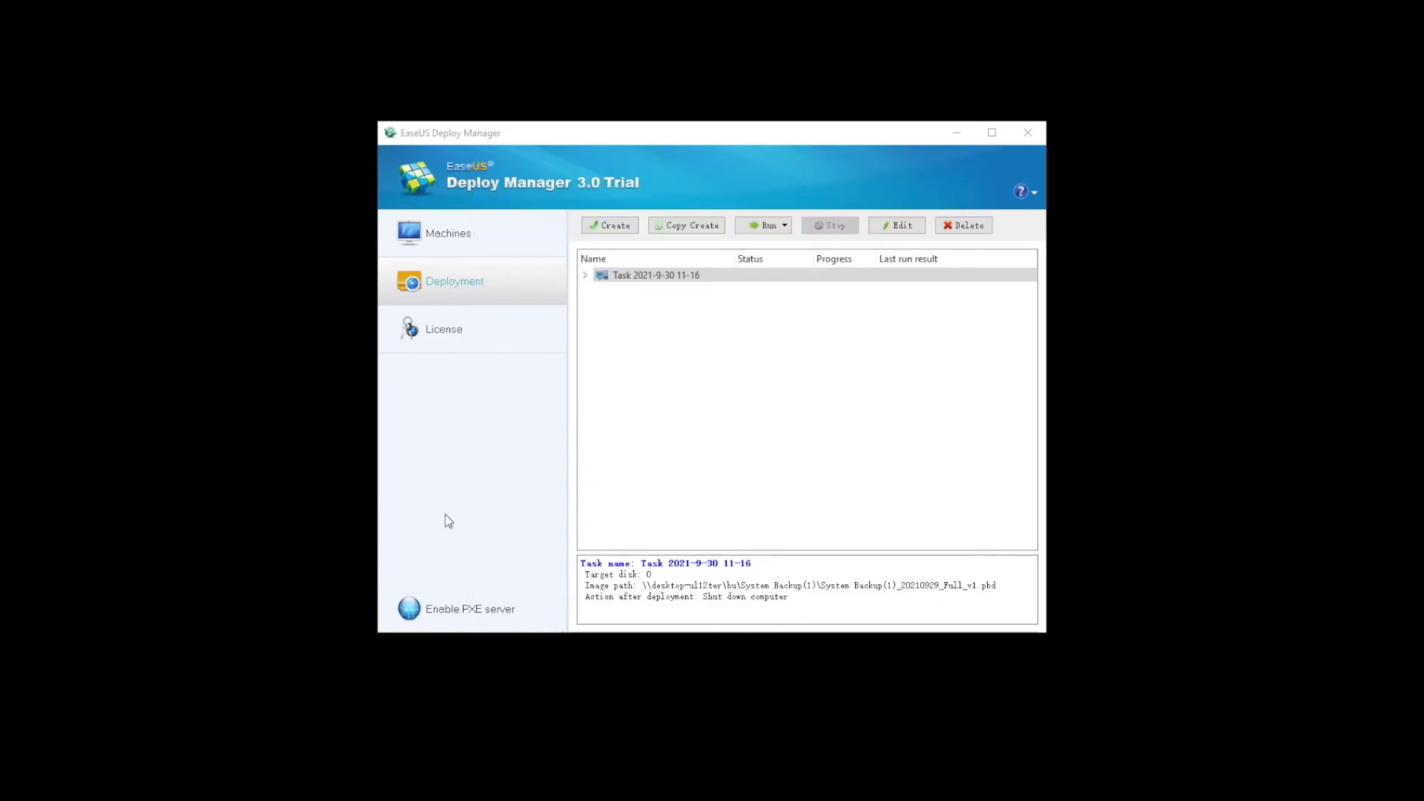
mouse_move(551, 298)
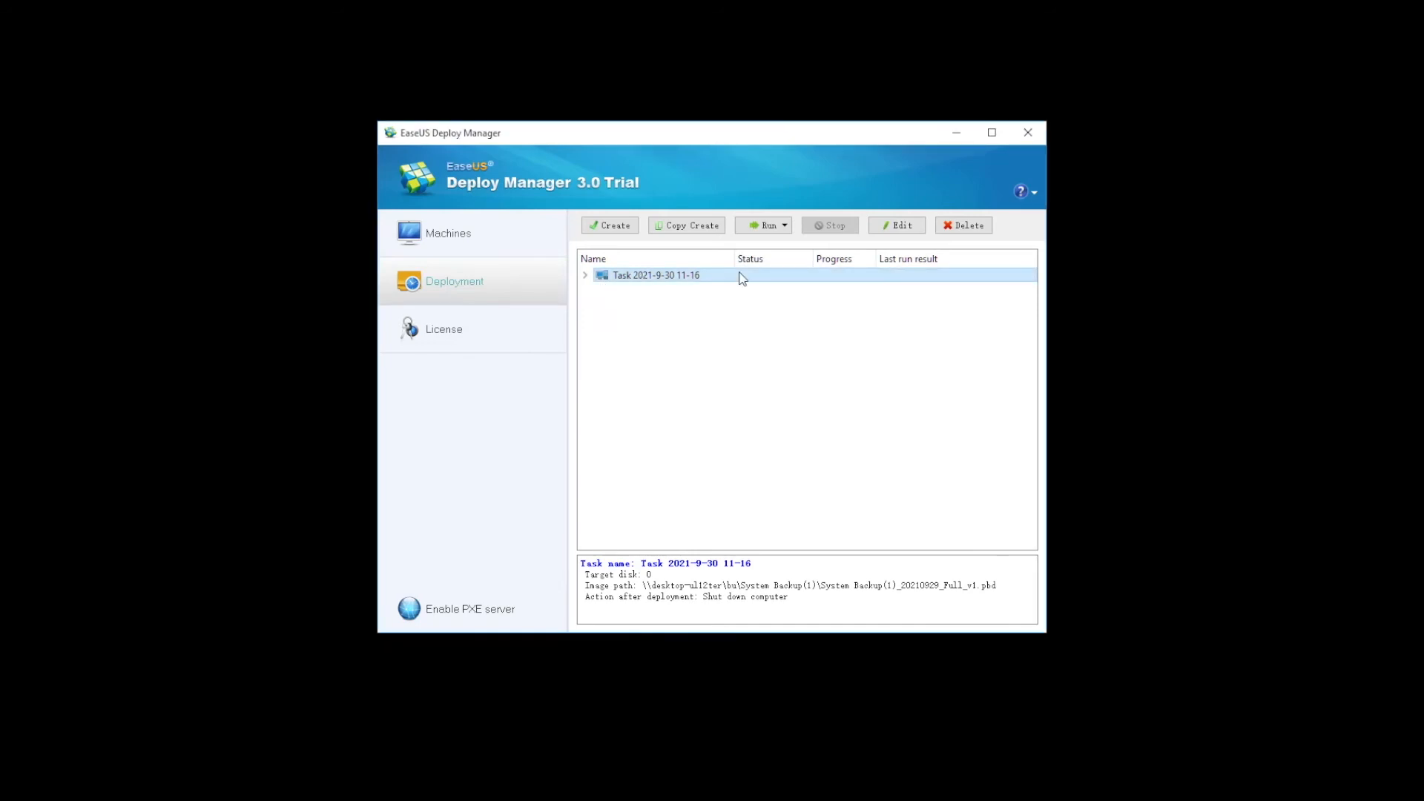
mouse_move(749, 278)
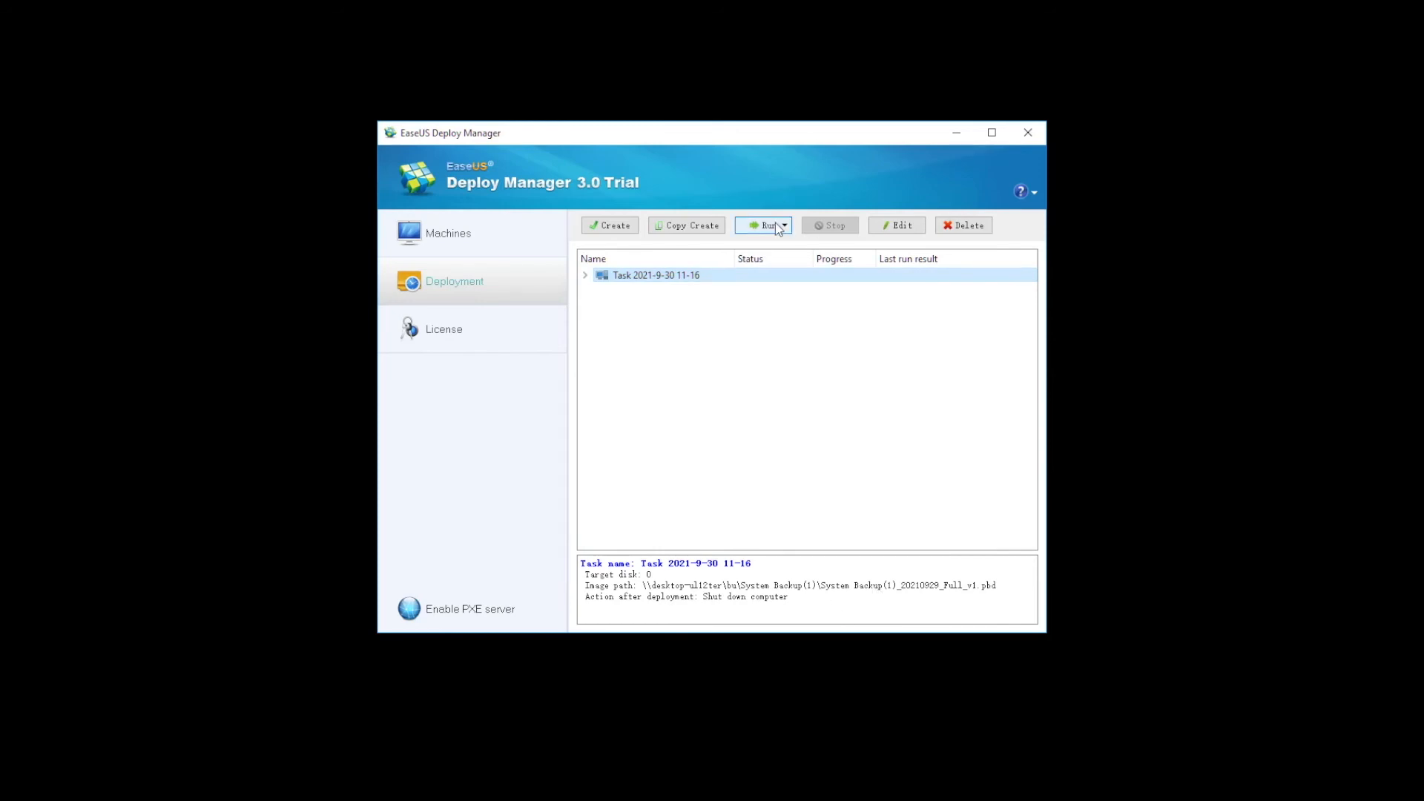
click(783, 226)
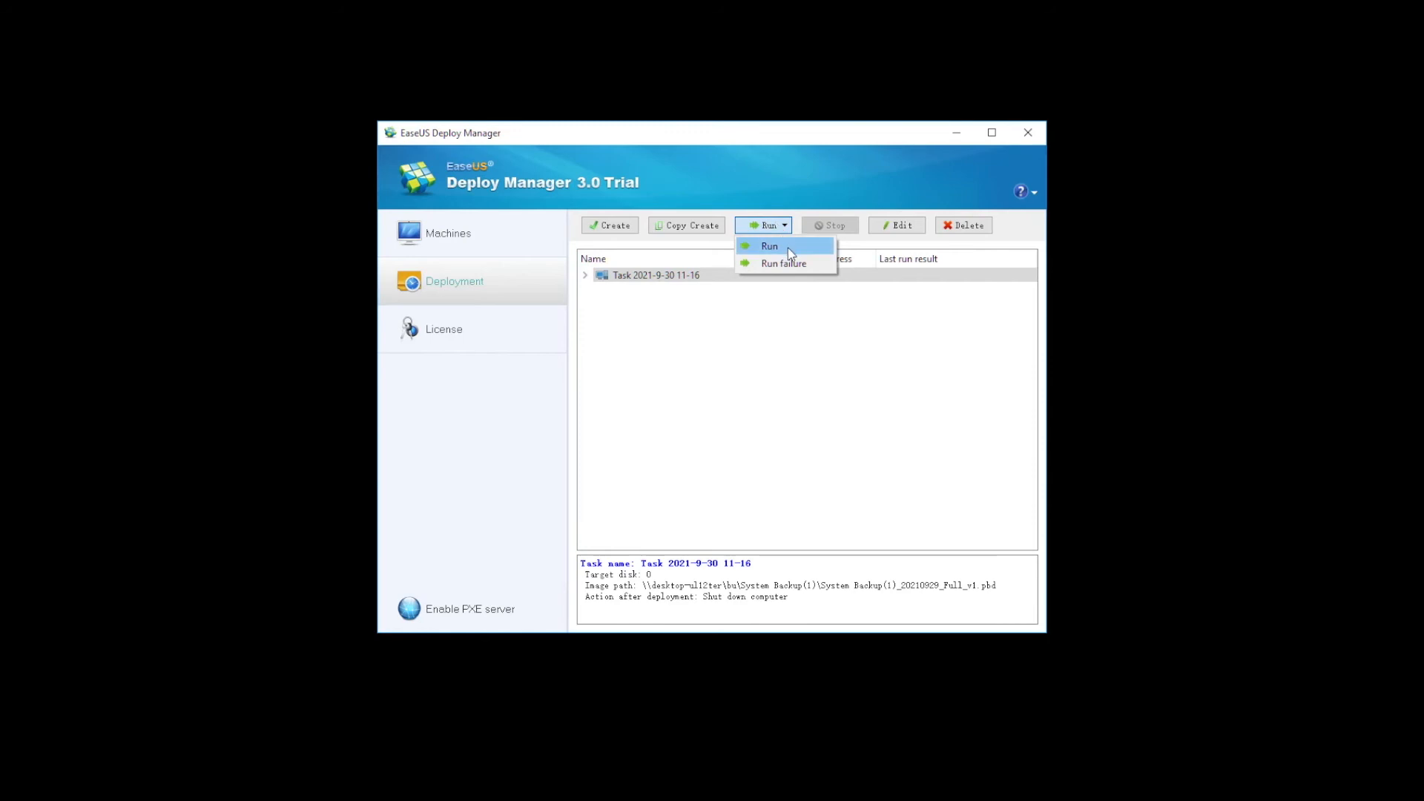
click(770, 246)
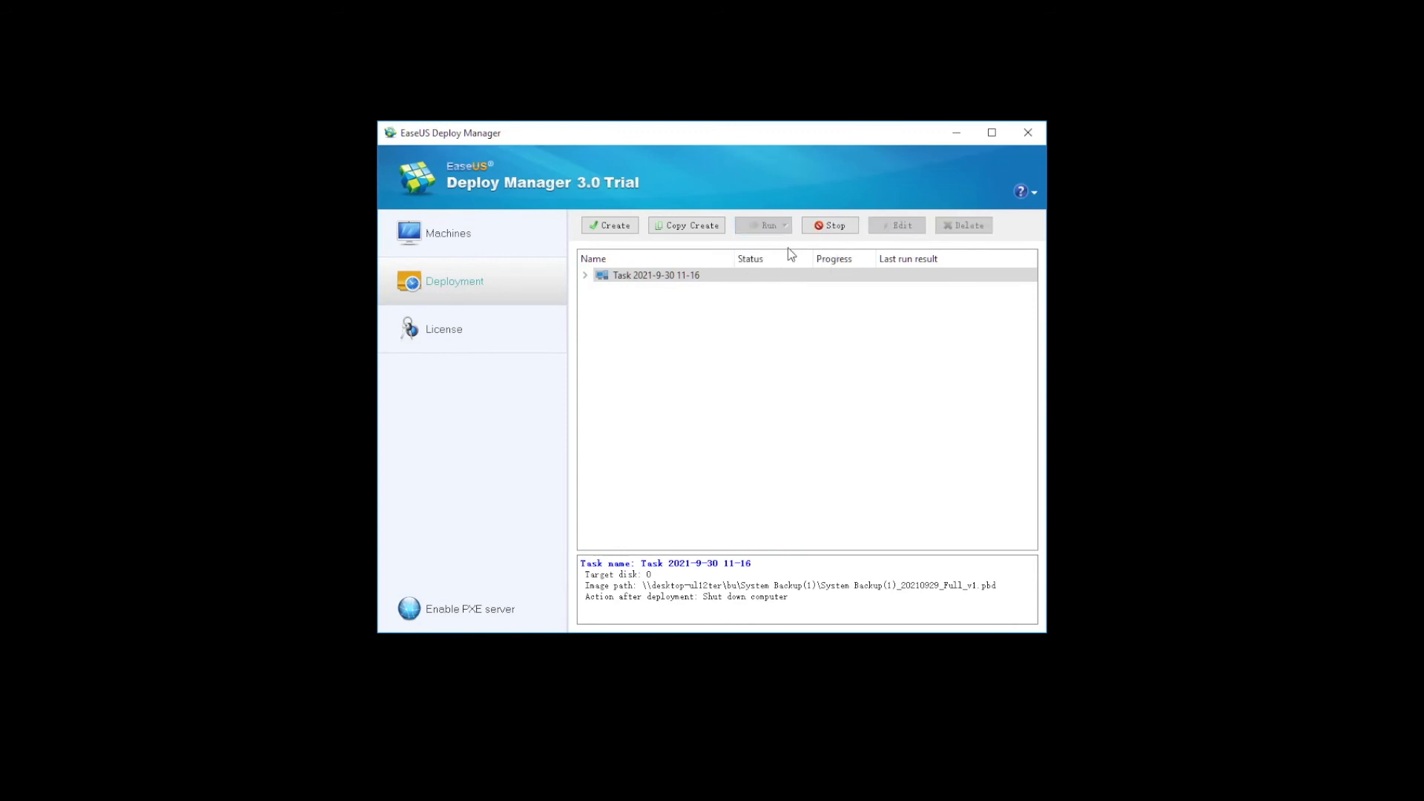
mouse_move(871, 248)
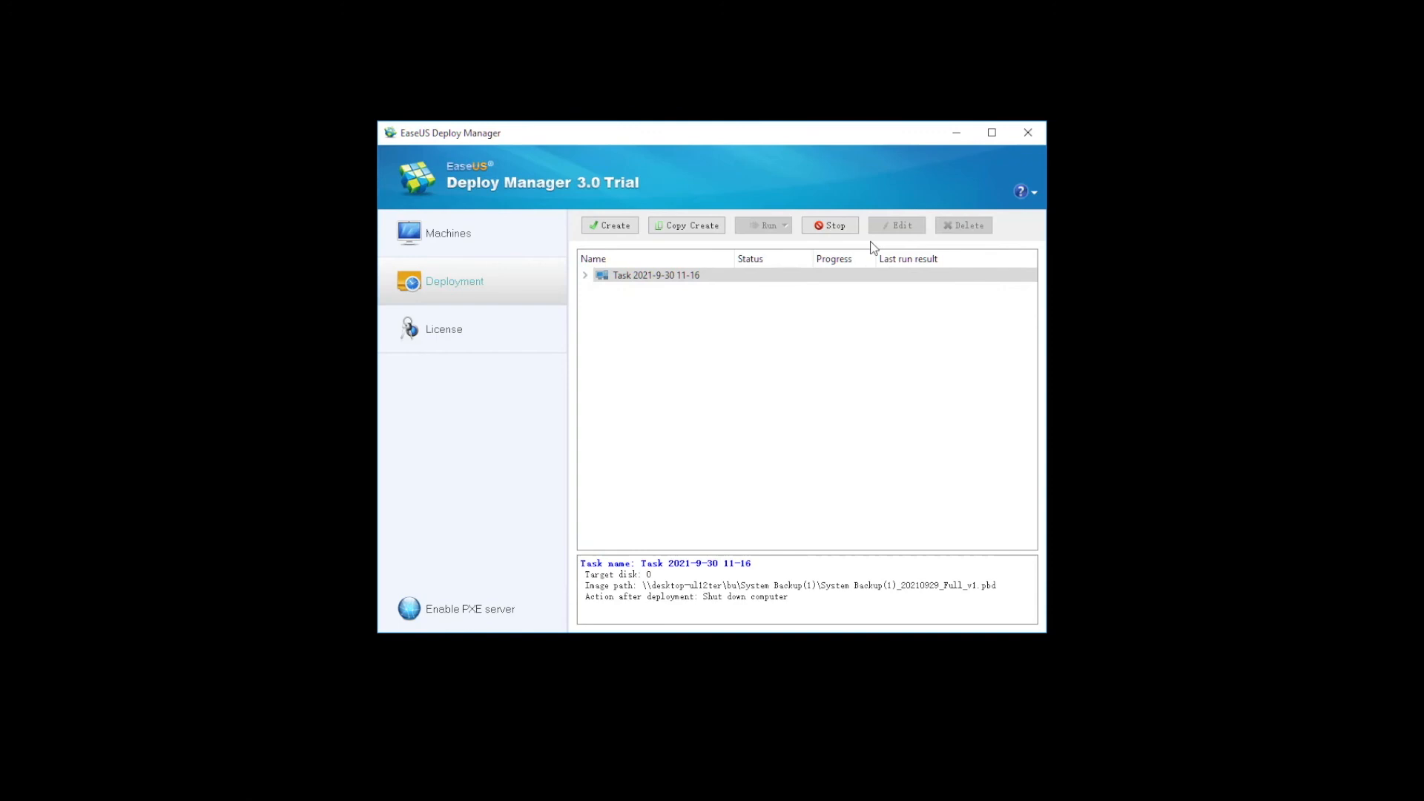
mouse_move(985, 242)
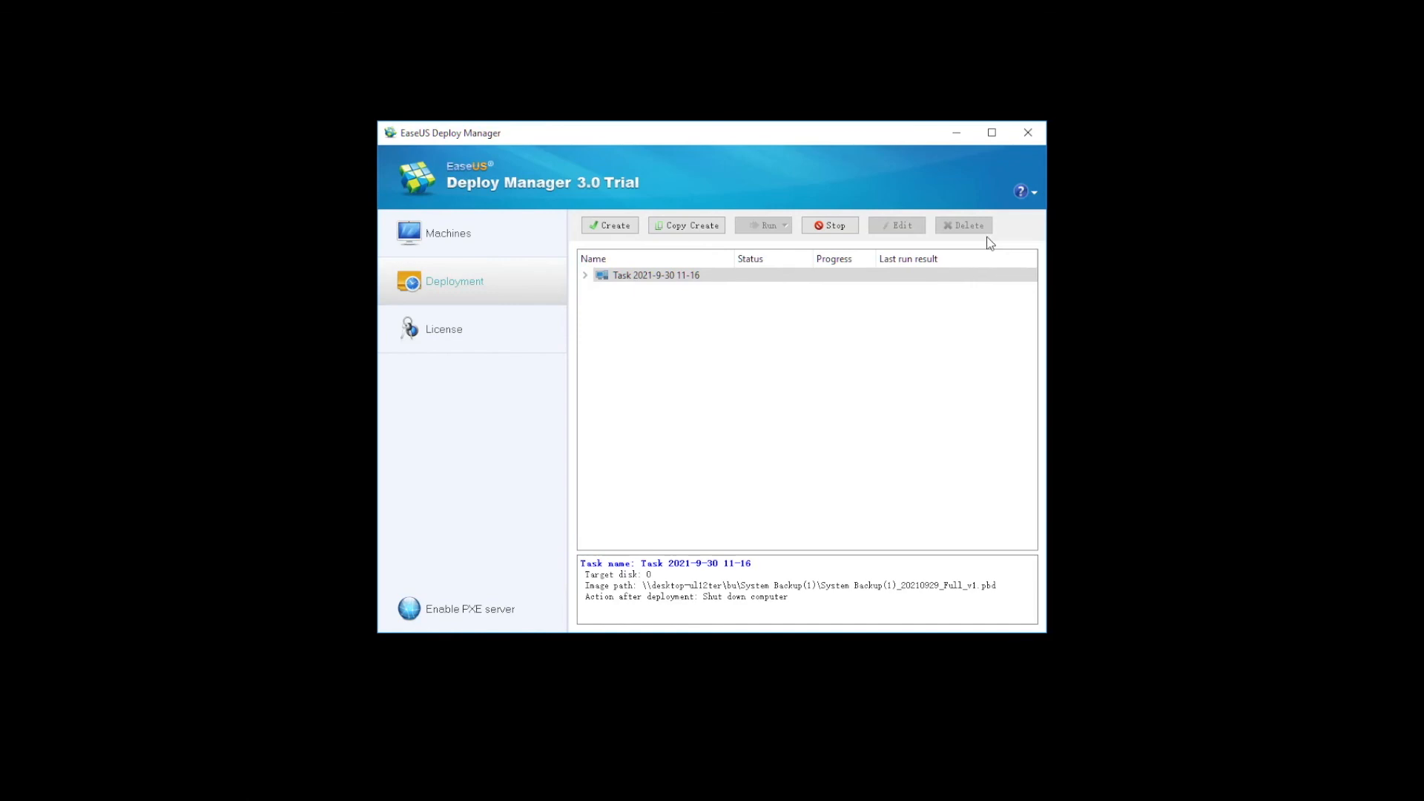
Show the help menu with Help, Check for update and About.
click(1034, 191)
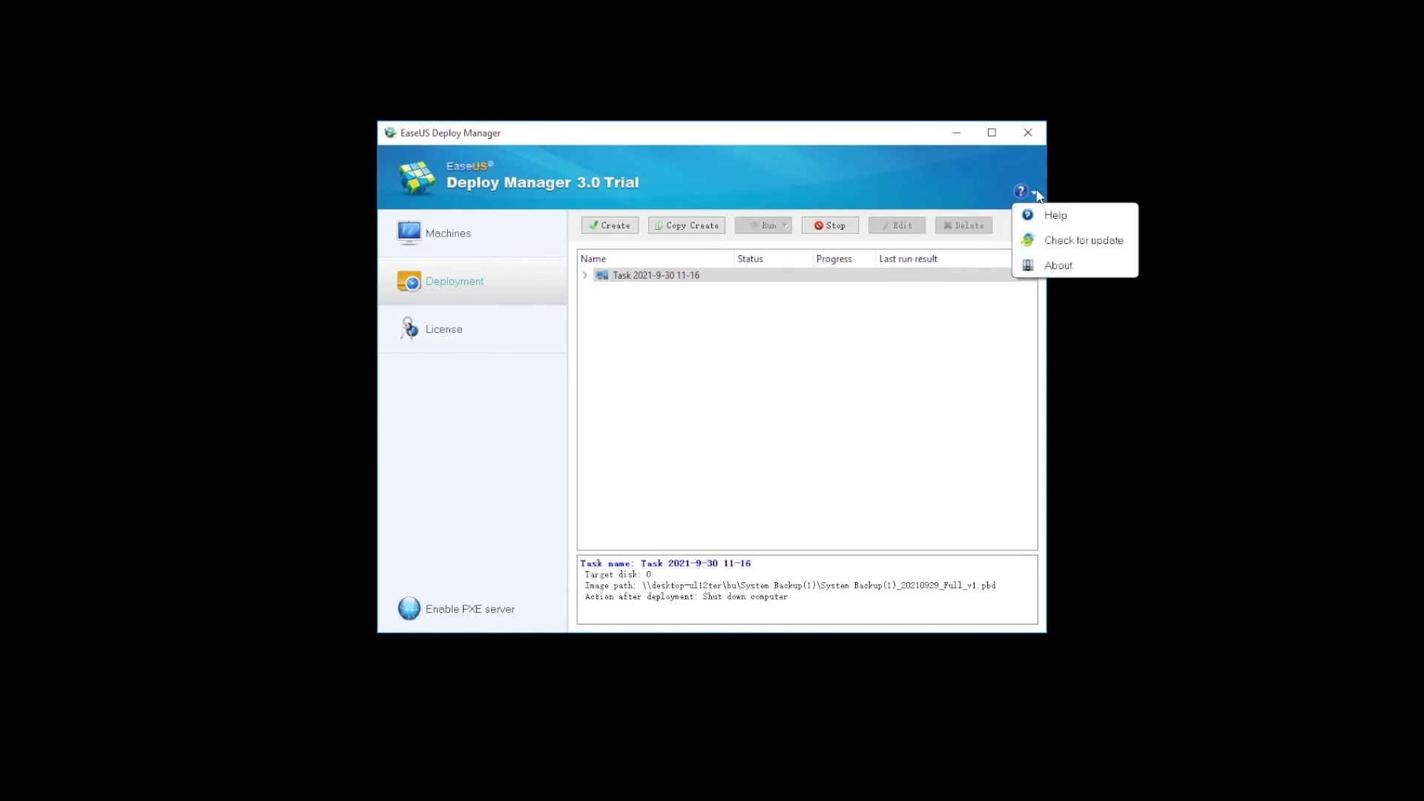
mouse_move(1077, 224)
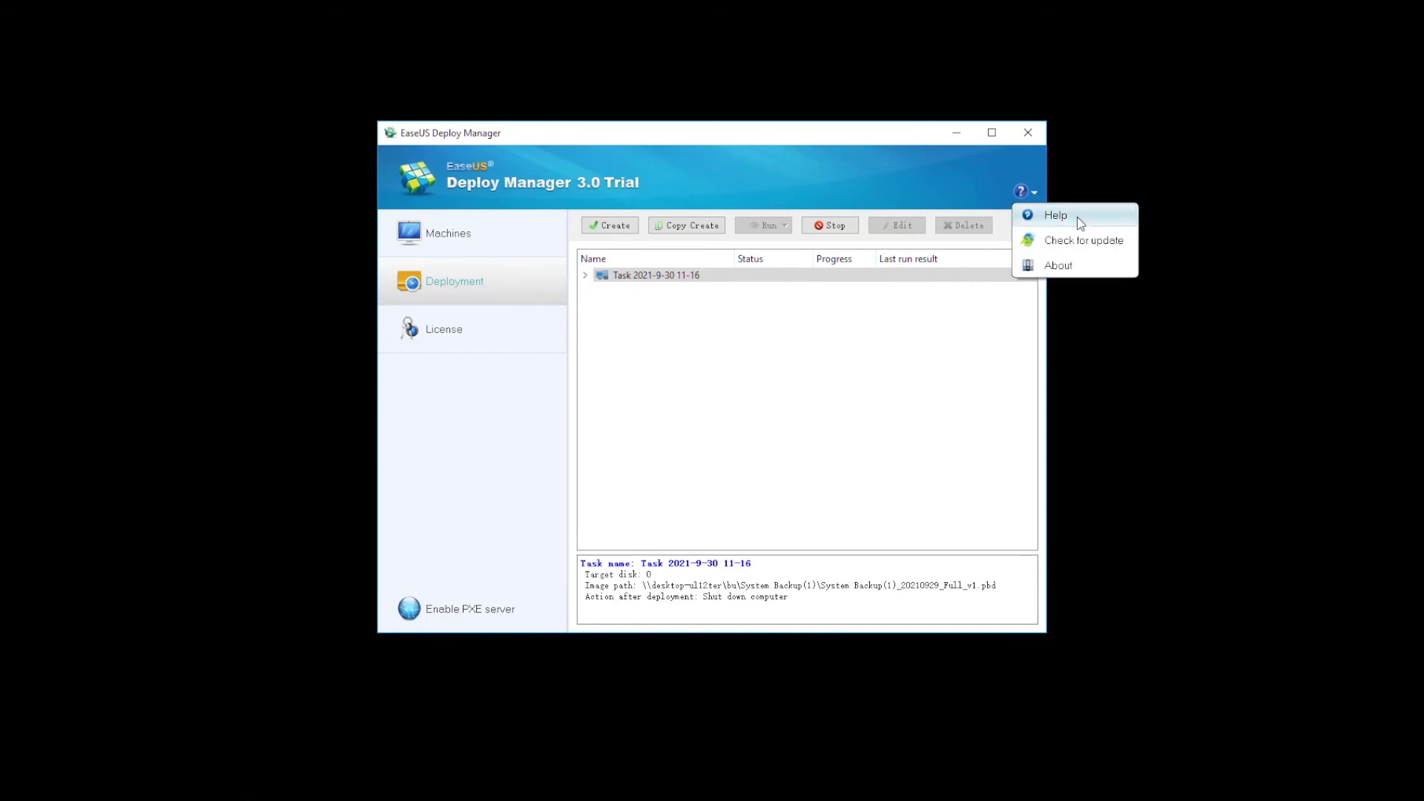